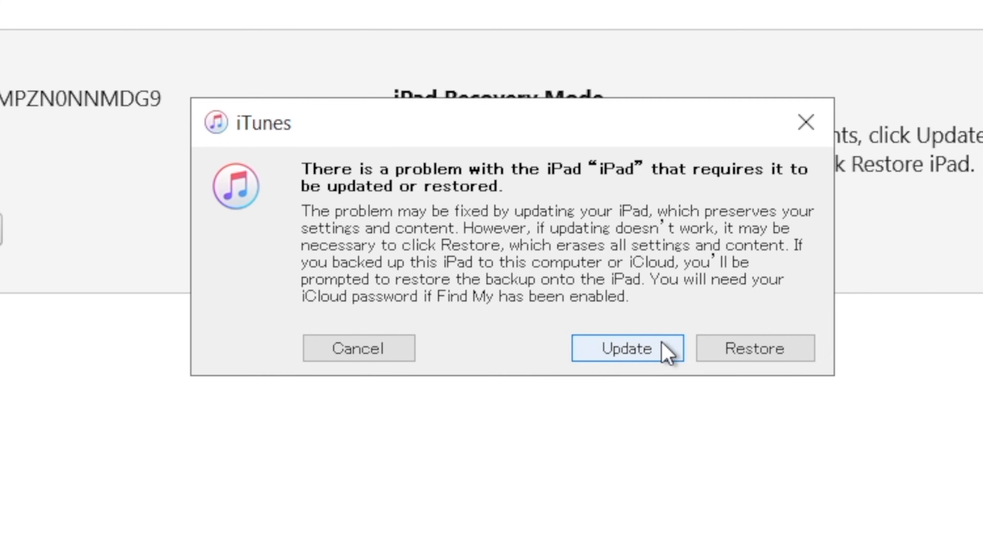
Choose Update for the recovery-mode iPad and check the software download progress.
{"action": "left_click", "coordinate": [625, 348]}
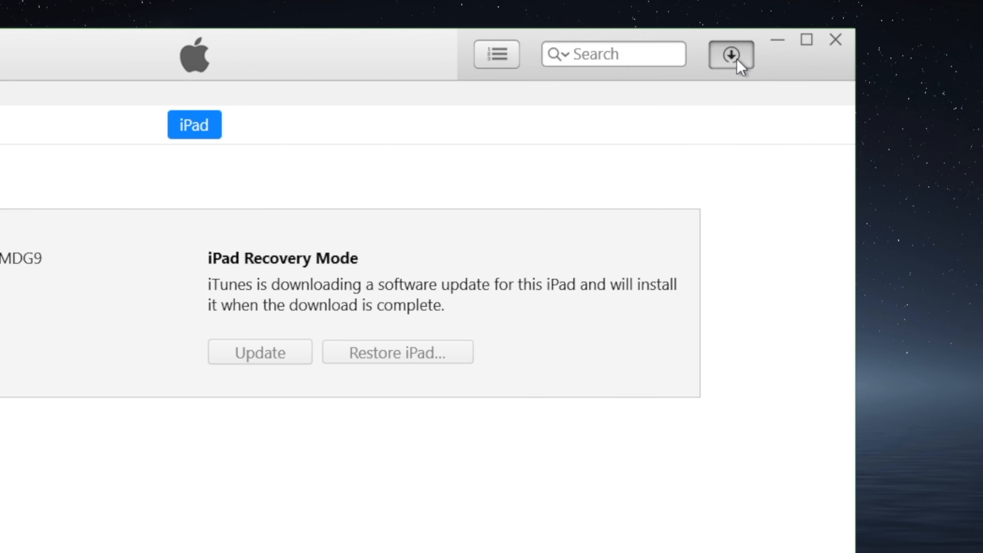
{"action": "left_click", "coordinate": [730, 54]}
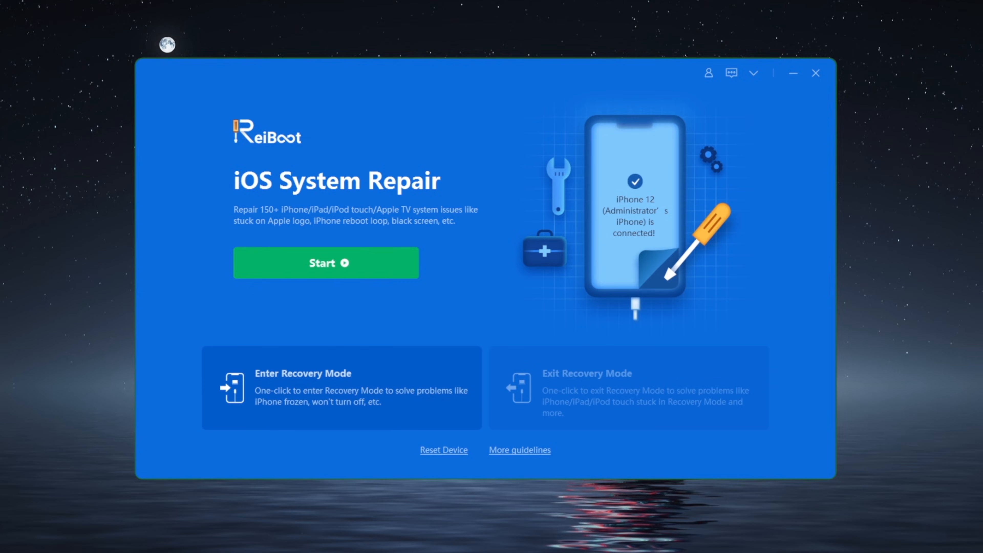
Start iOS System Repair in ReiBoot for the connected iPad mini 4.
{"action": "left_click", "coordinate": [326, 263]}
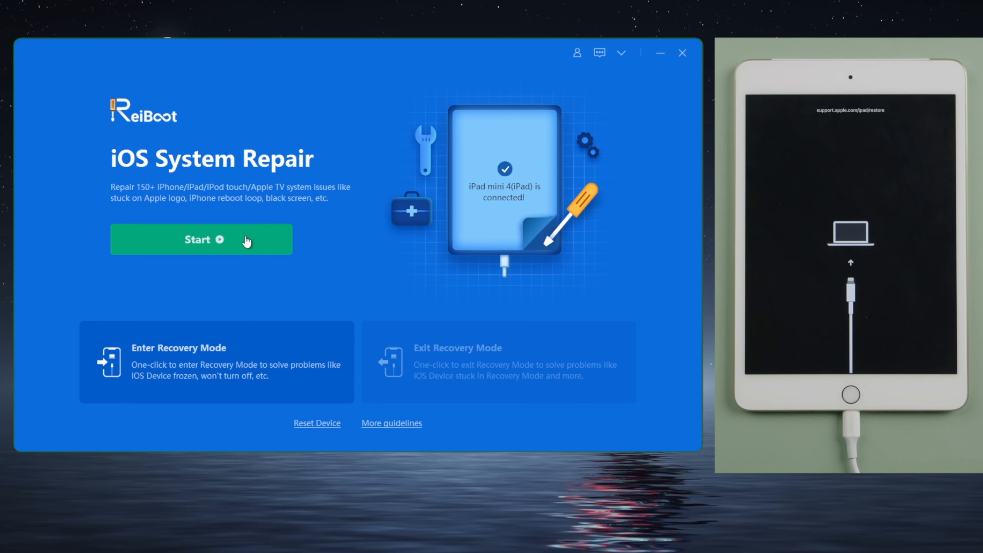
{"action": "left_click", "coordinate": [200, 239]}
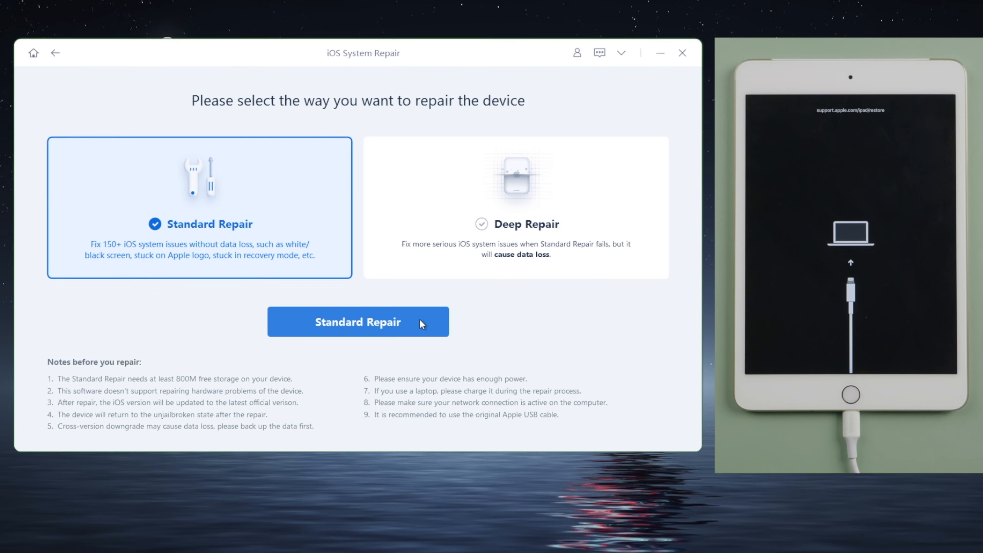
Launch Standard Repair with the ready iPadOS 15.0 firmware package.
{"action": "left_click", "coordinate": [357, 322]}
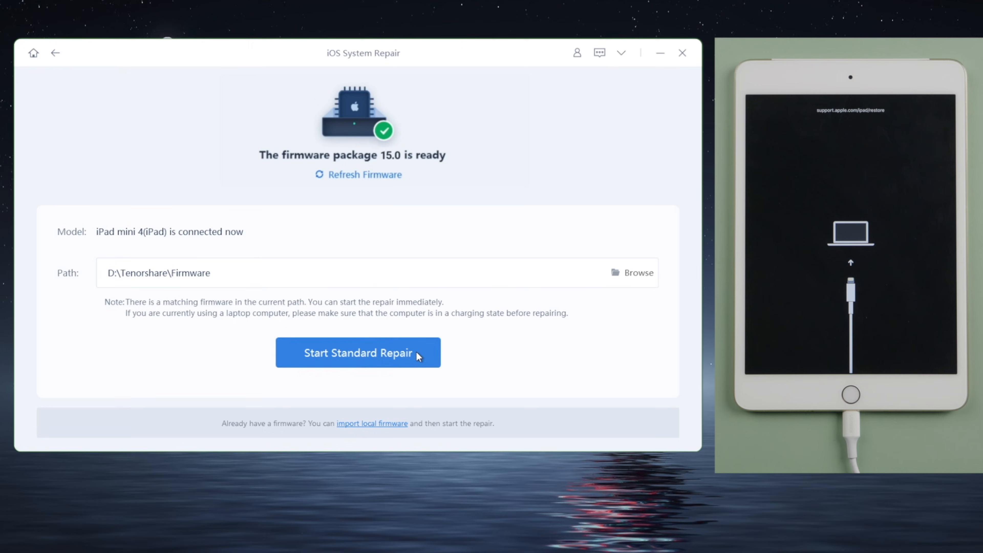
{"action": "left_click", "coordinate": [357, 352]}
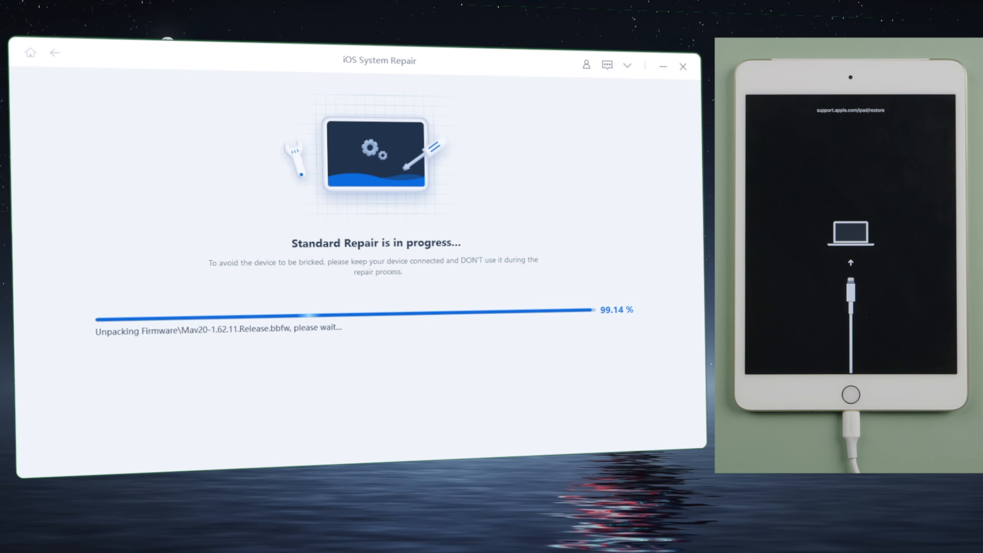